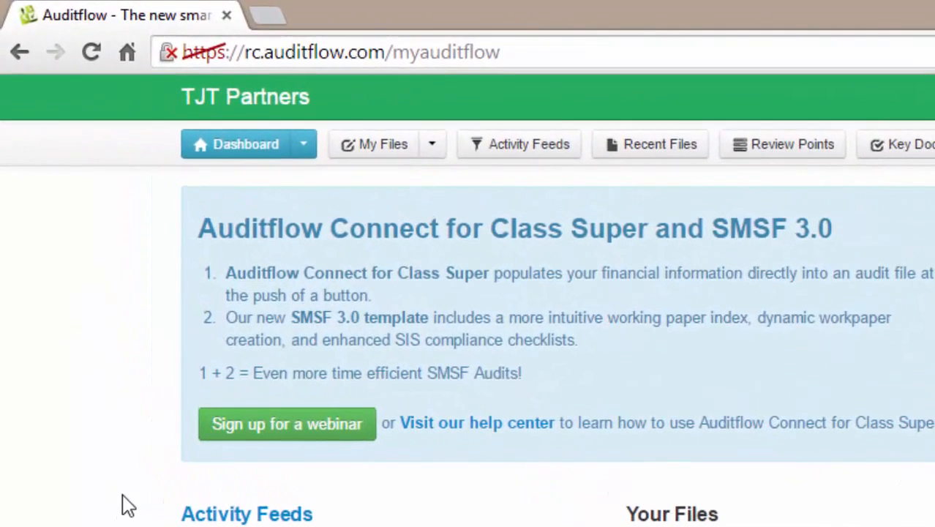
Bring up the My Files actions to start a Roll-forward file
click(433, 143)
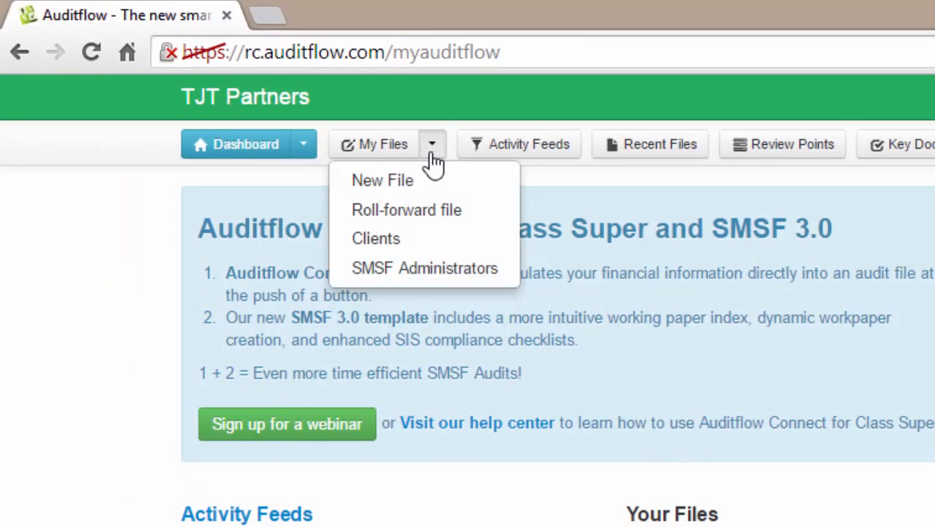
mouse_move(433, 189)
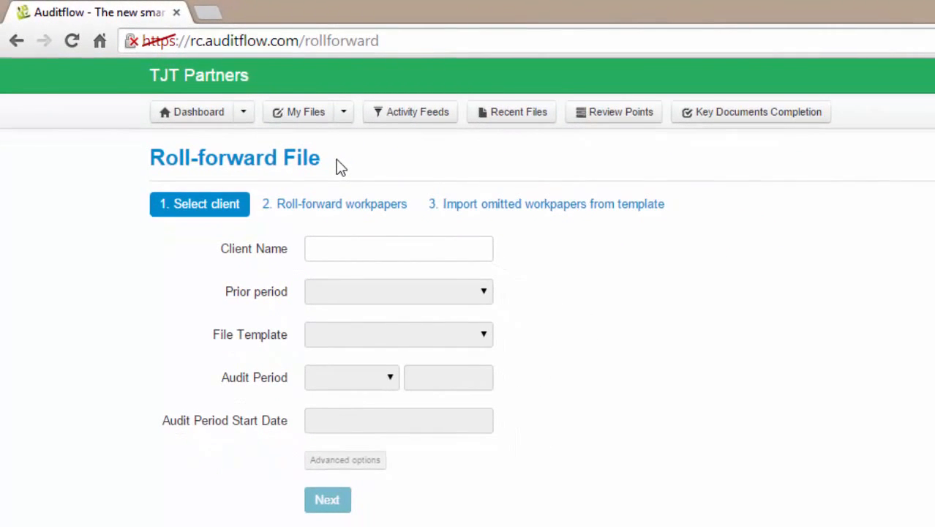
mouse_move(347, 208)
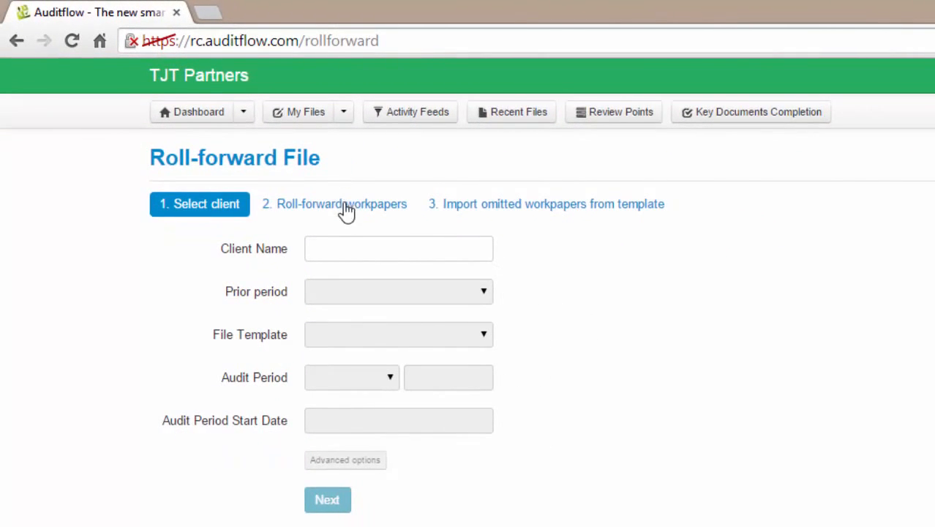
Choose AF Super Fund as client, accepting prior period 30-06-2012, SMSF 3.0 template and 2013 audit period, then continue
click(398, 249)
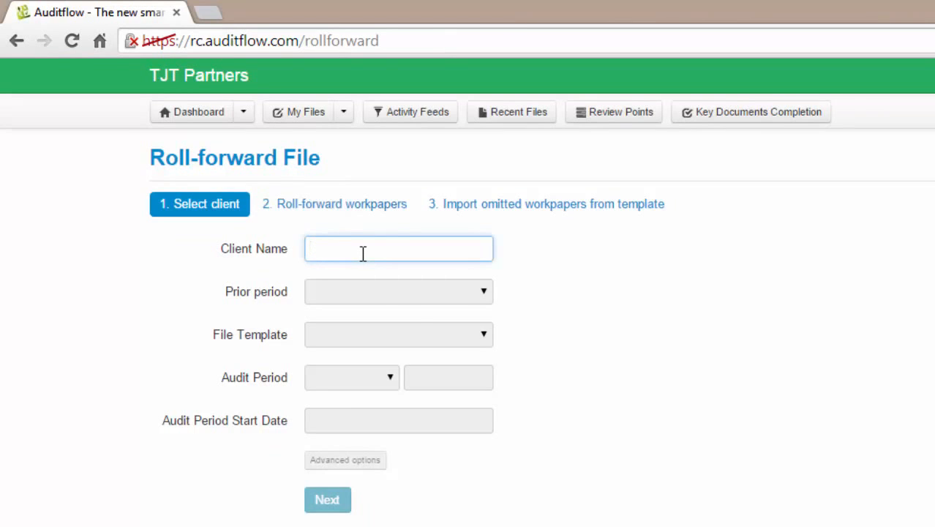
text(A)
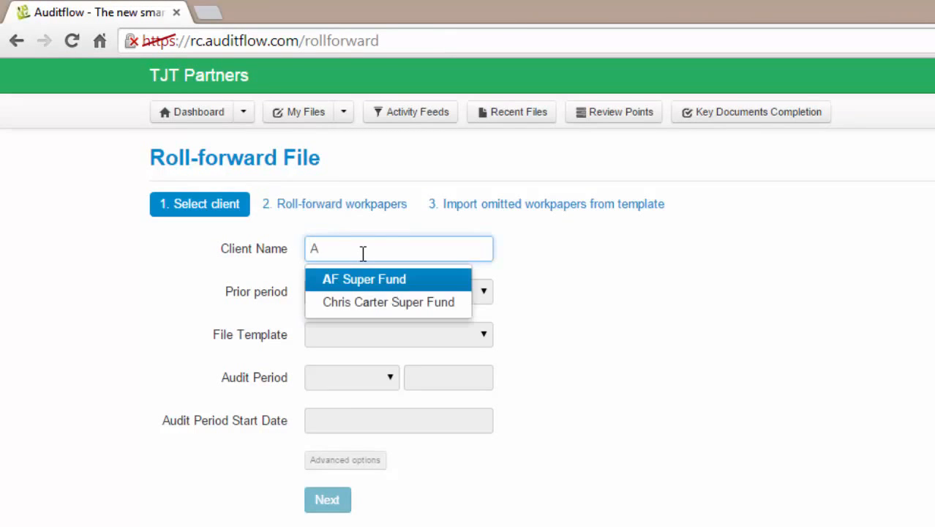
mouse_move(378, 284)
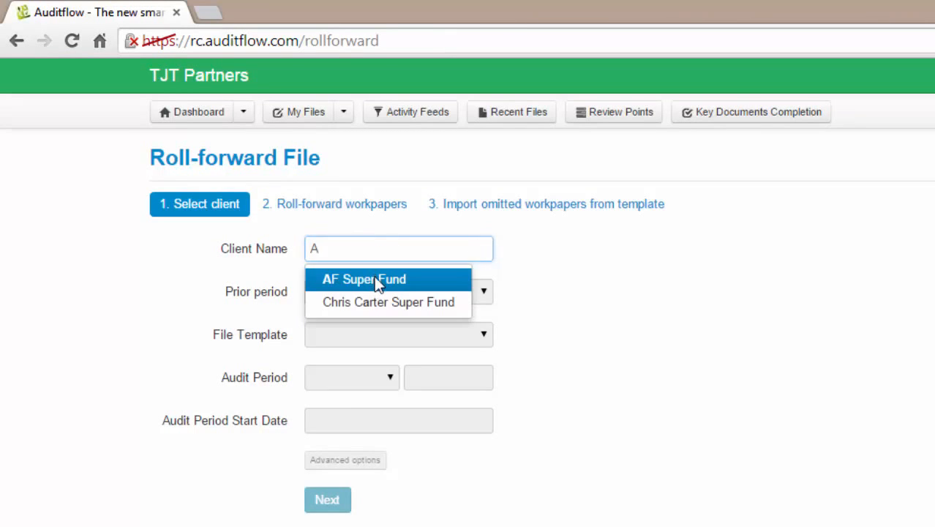
click(362, 280)
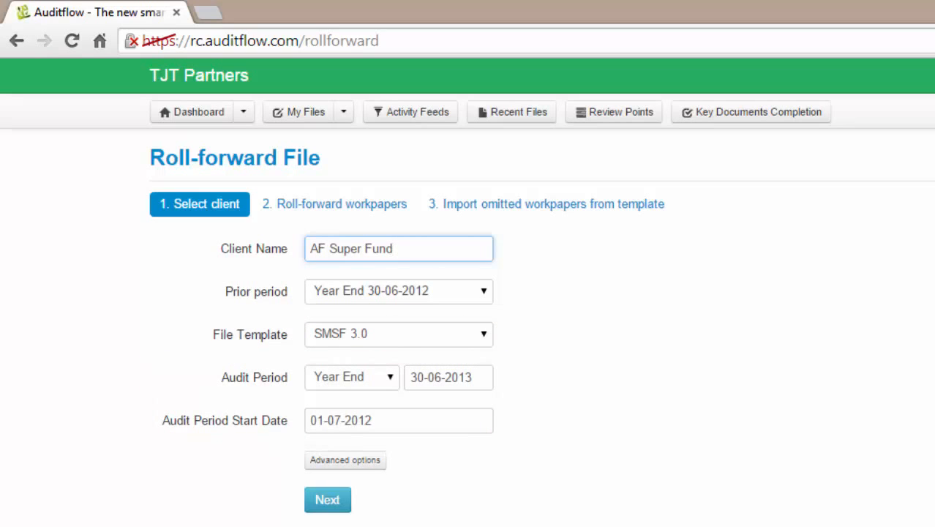
mouse_move(144, 270)
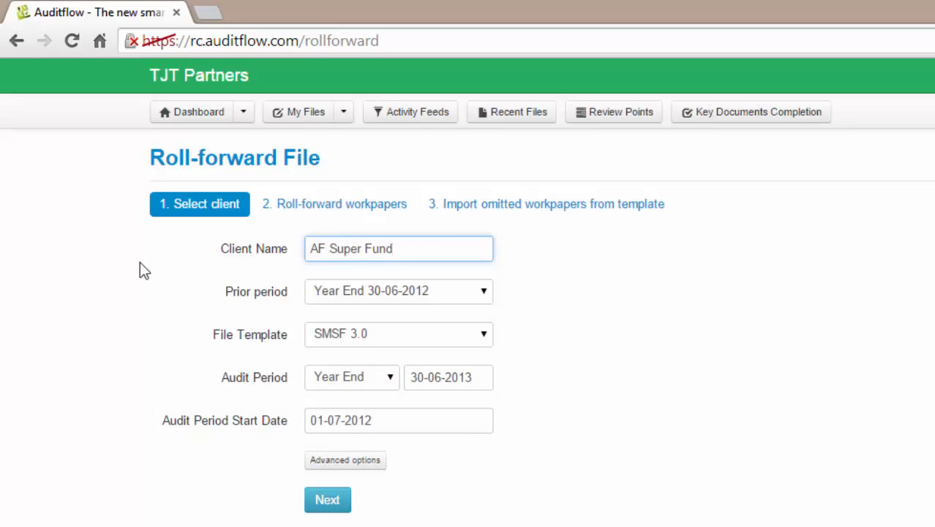
click(328, 499)
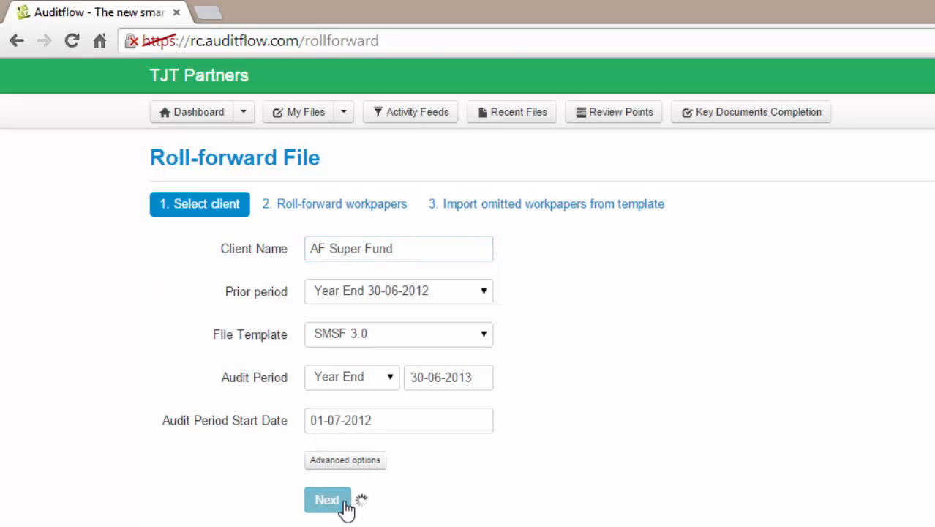
Select all folders to carry forward, checking the F - Assets and PF - Permanent Files contents
click(328, 499)
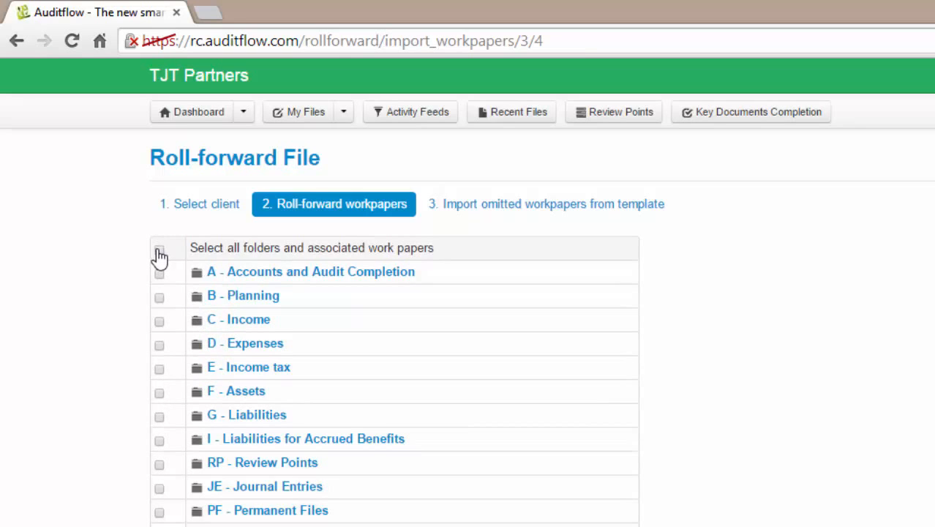
click(160, 248)
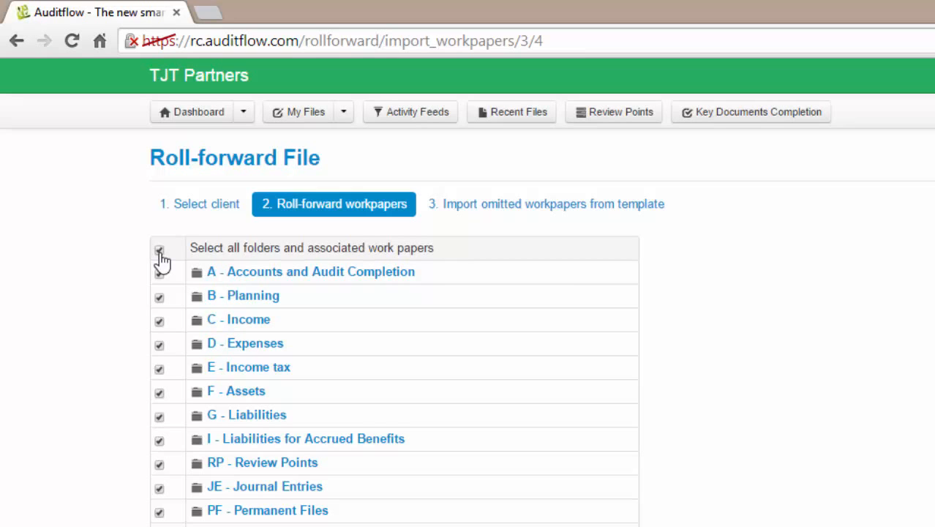
click(235, 390)
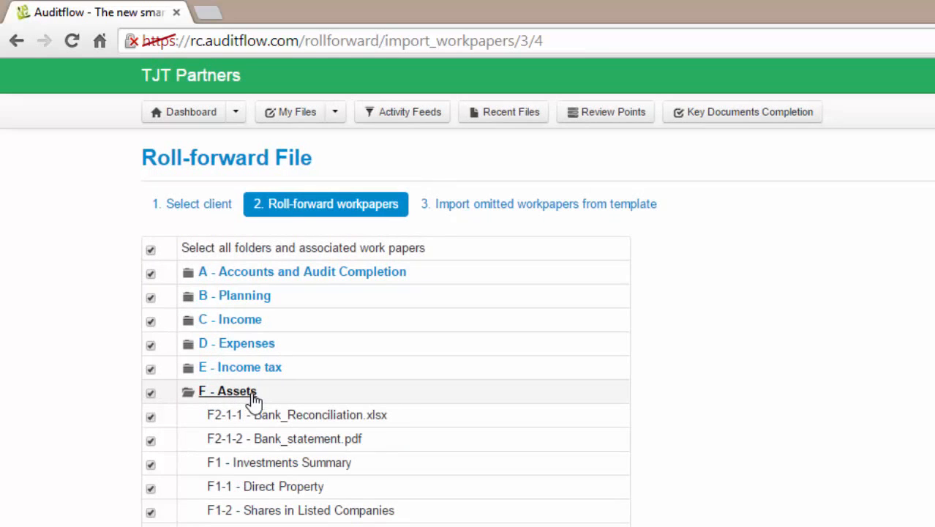
mouse_move(260, 404)
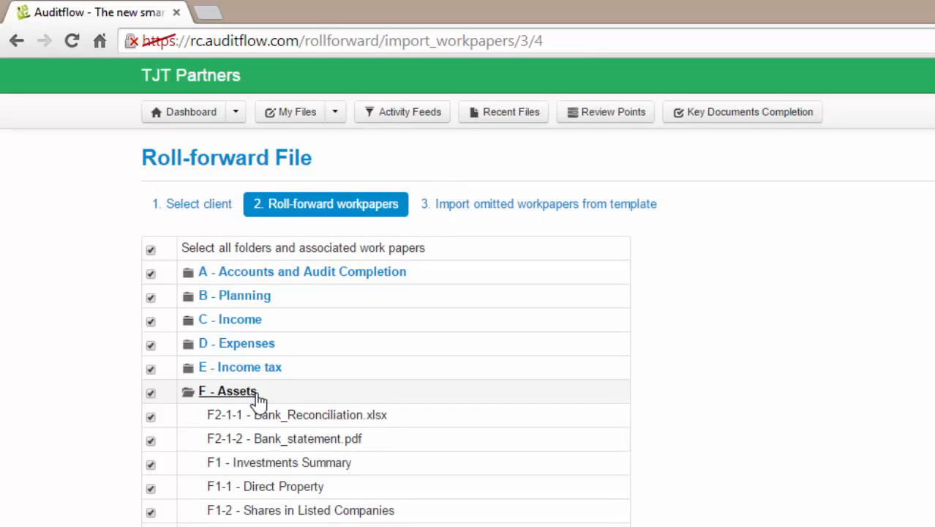
click(152, 415)
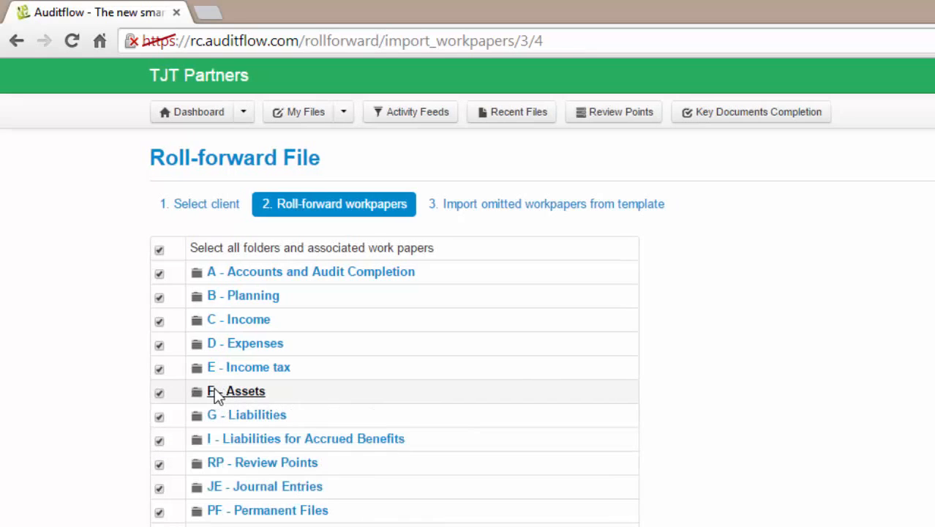
scroll(down, 3)
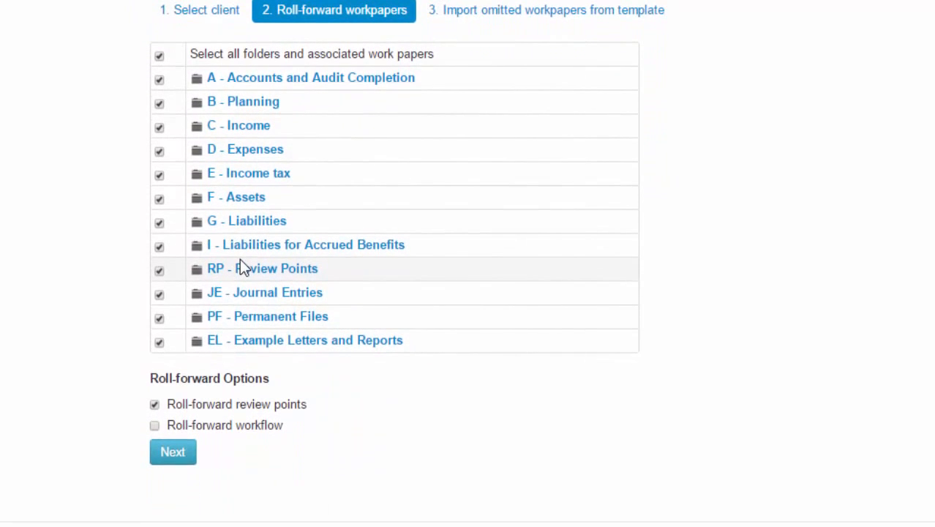
click(262, 317)
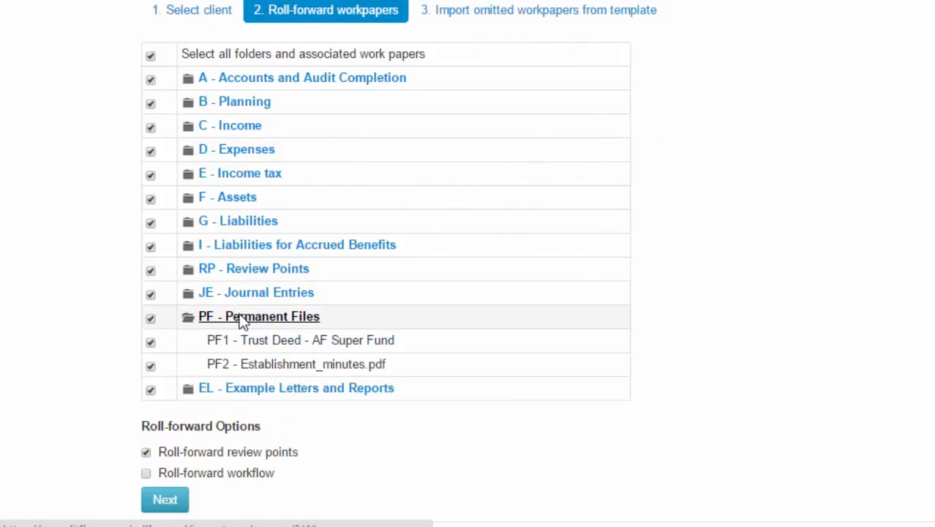
click(237, 316)
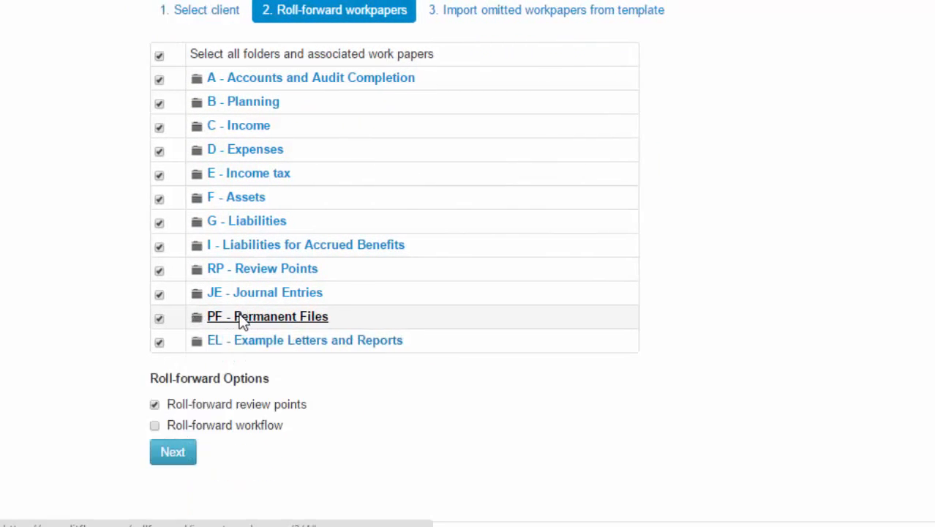
mouse_move(109, 319)
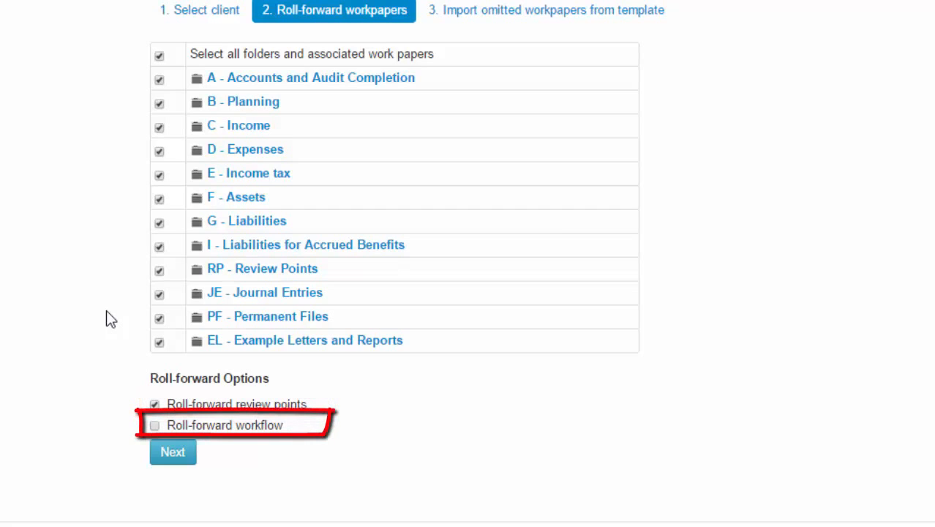
Roll forward workflow along with review points and continue to importing omitted workpapers
click(155, 424)
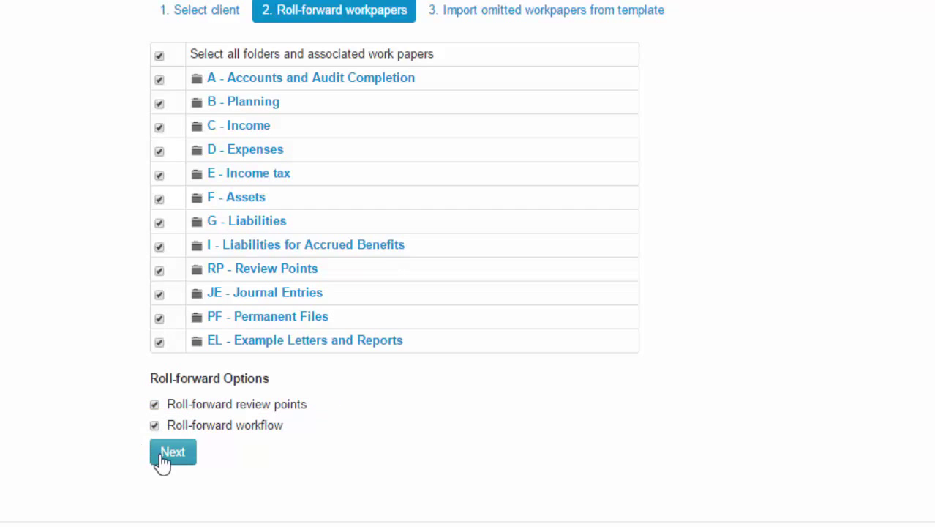
click(173, 450)
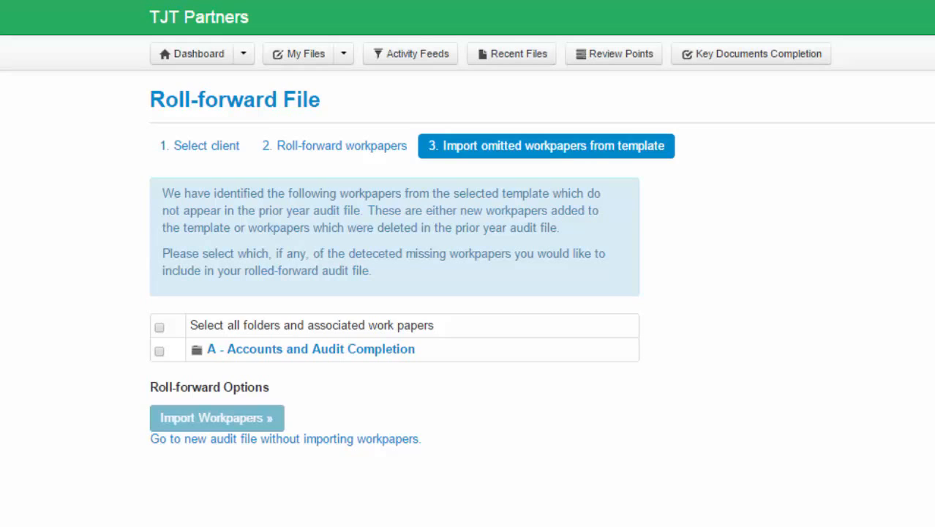
mouse_move(256, 364)
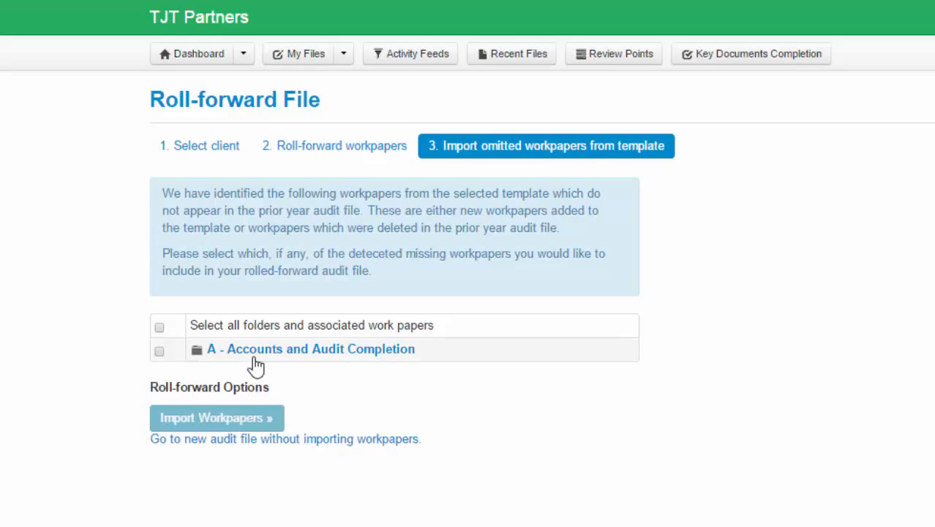
Import the missing A6 - Audit Report workpaper from folder A into the new audit file
click(301, 348)
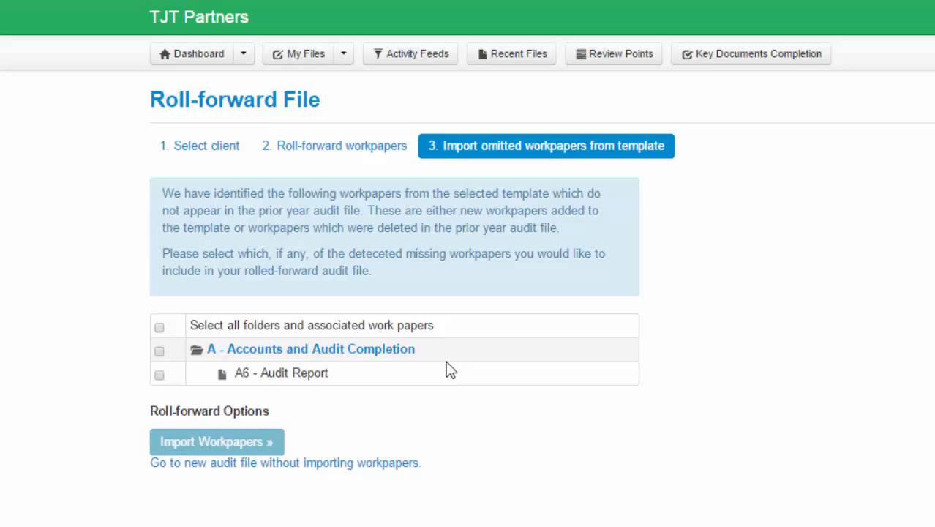
mouse_move(161, 378)
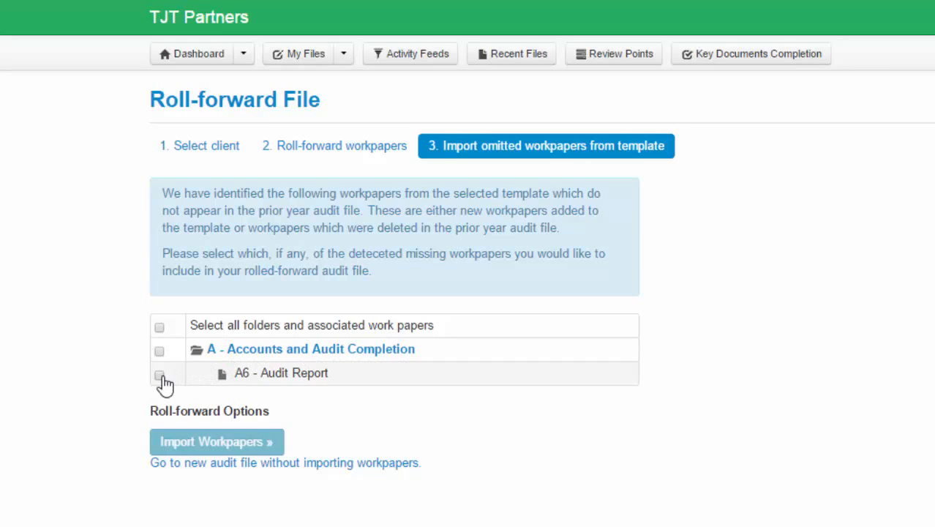
click(159, 373)
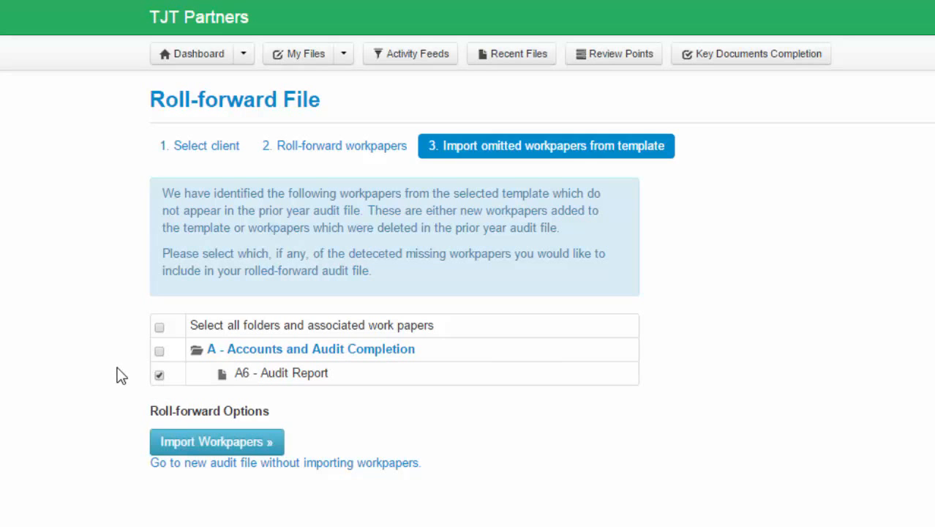
mouse_move(182, 442)
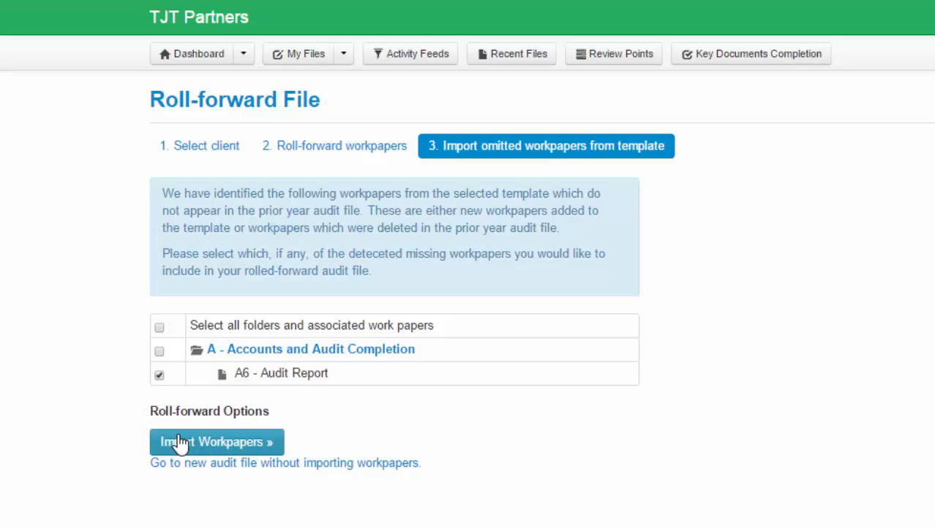
click(180, 441)
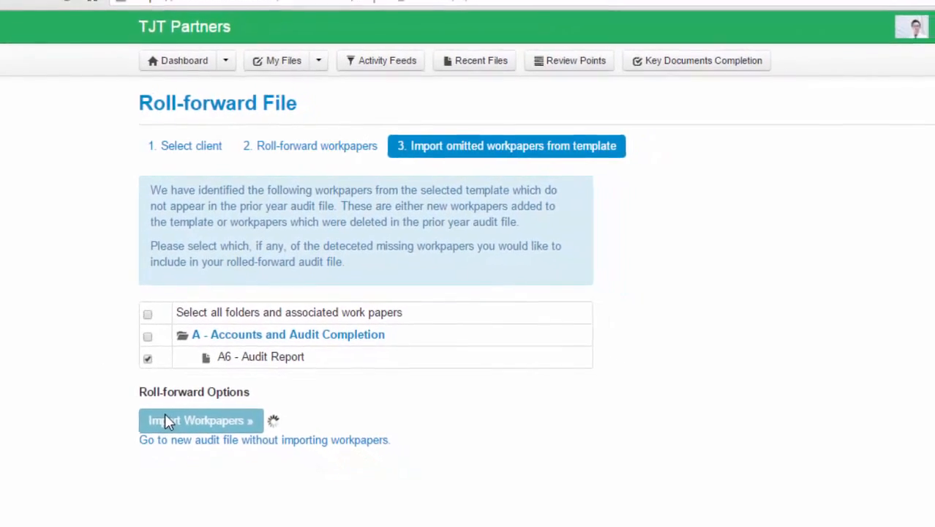
click(200, 420)
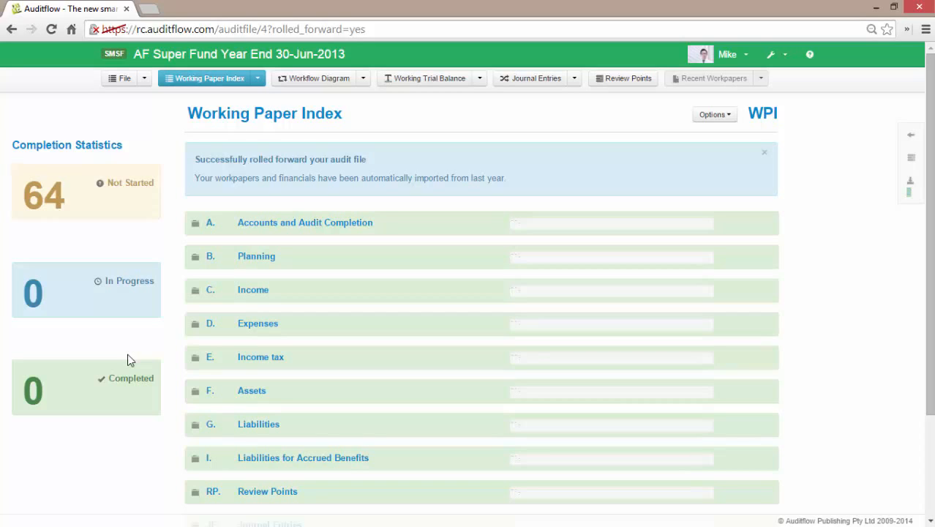
mouse_move(354, 293)
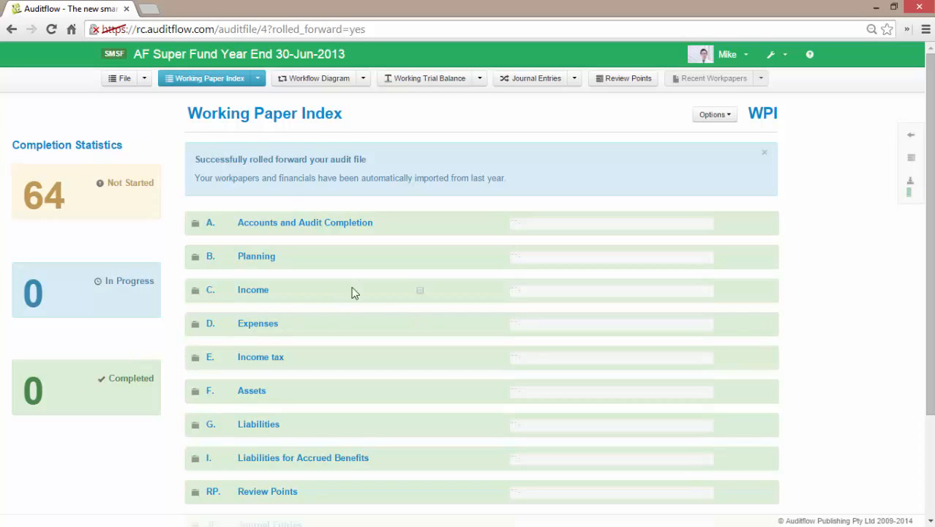
Inspect folder A's A2 Financial Audit Program workpaper, then return to the index and view PF - Permanent Files
click(304, 223)
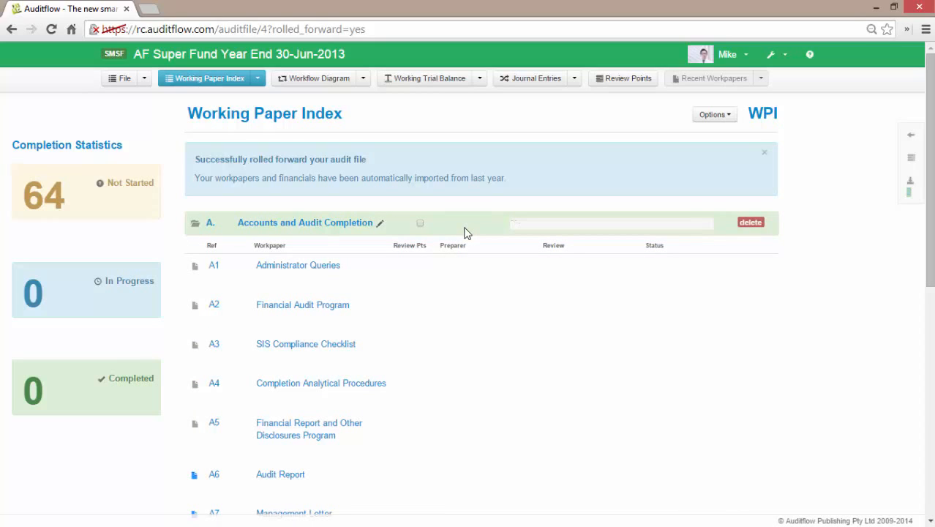
click(301, 305)
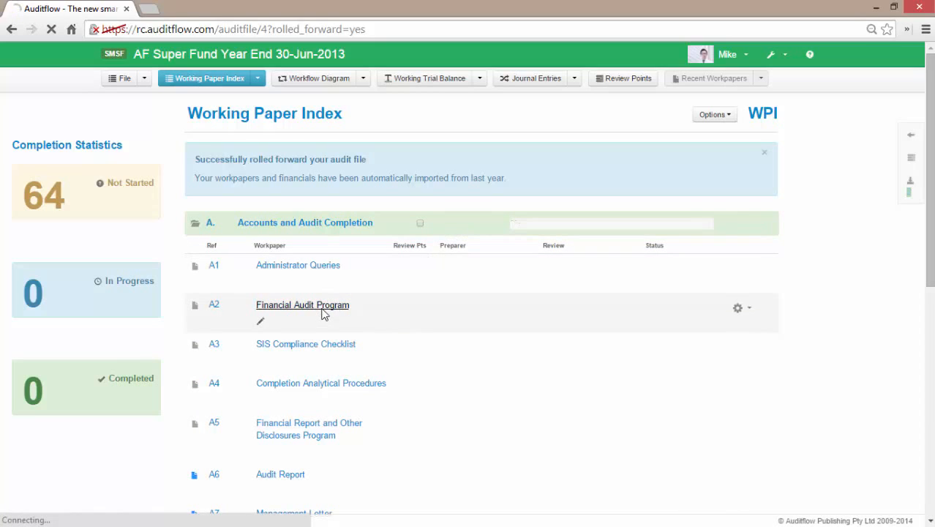
click(301, 304)
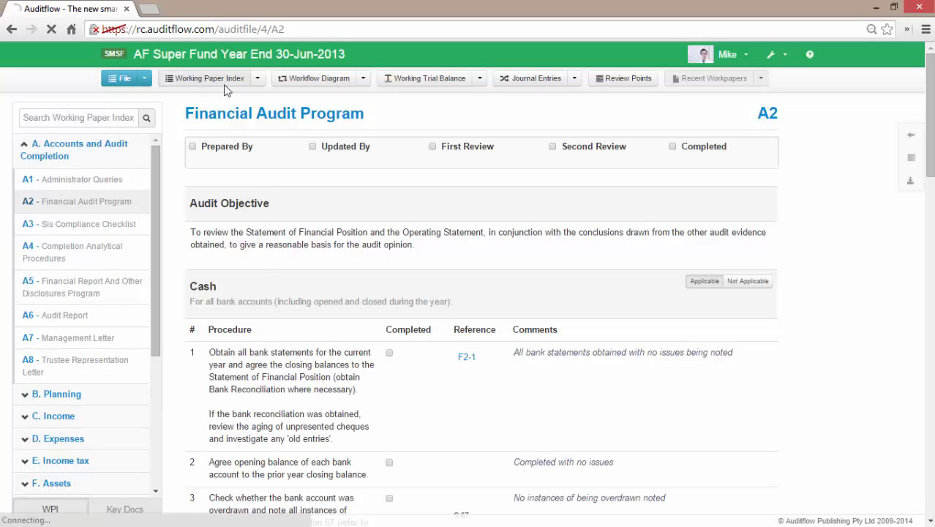
click(211, 78)
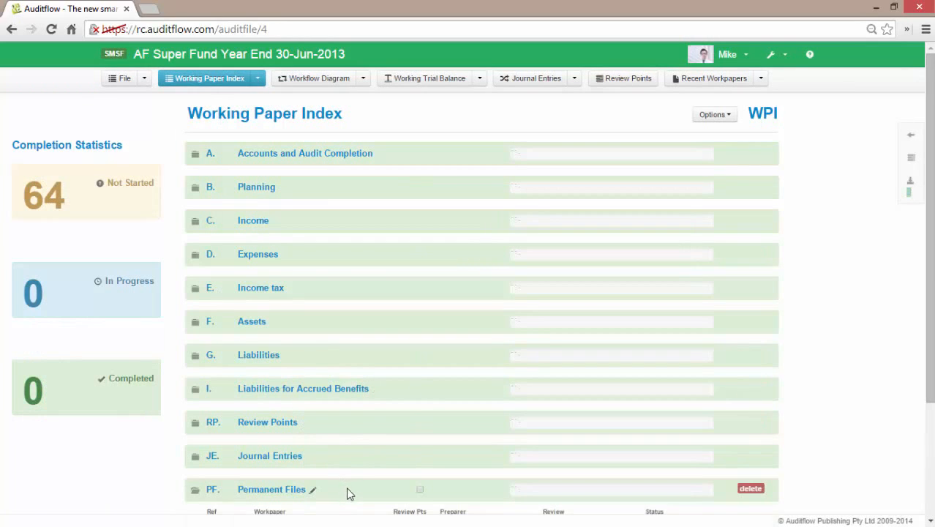
scroll(down, 3)
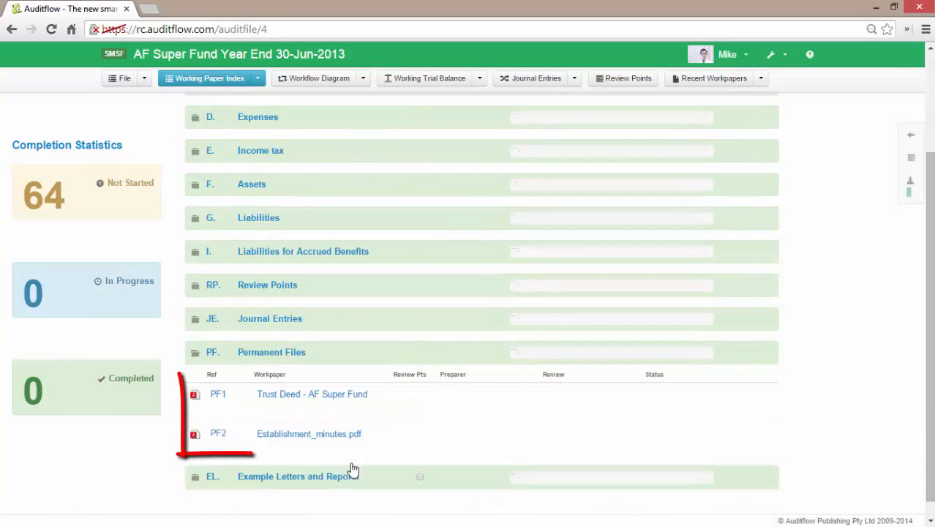